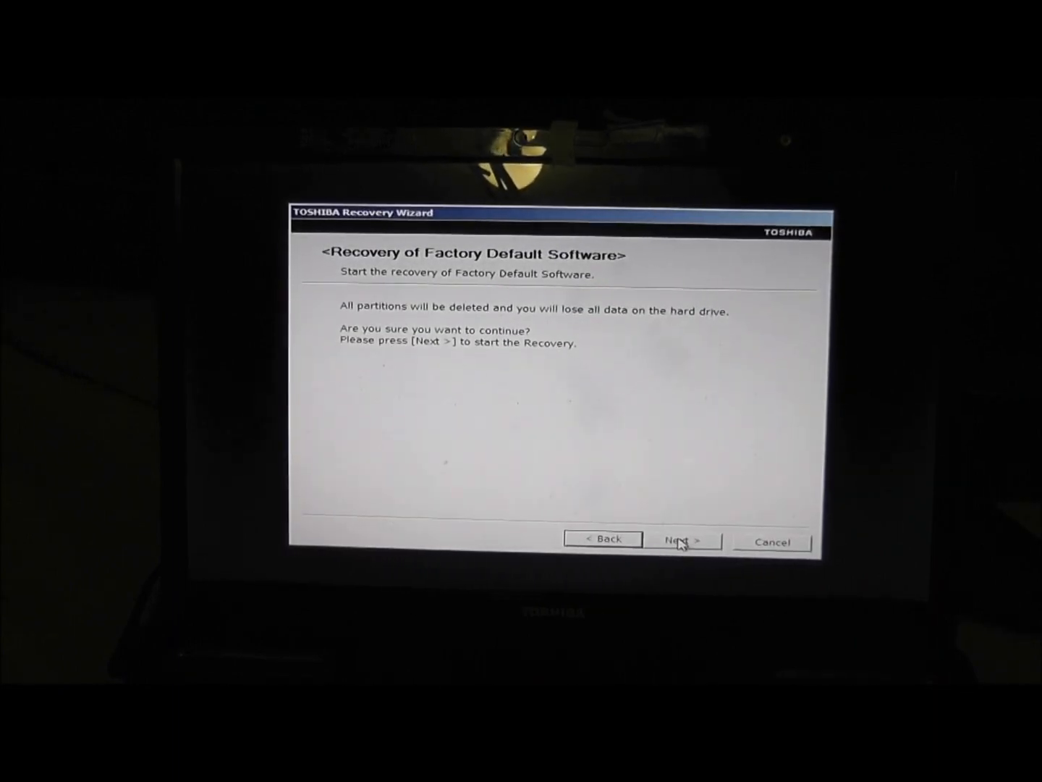
Step: Confirm deleting all partitions to begin the factory default recovery
click(683, 540)
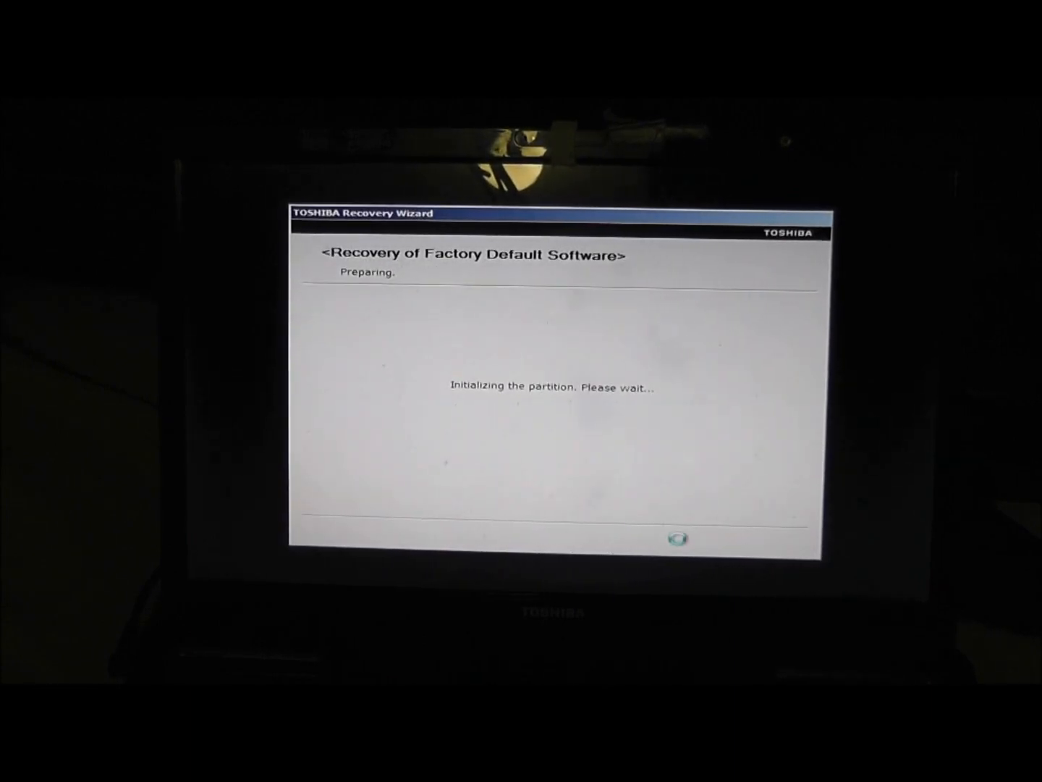